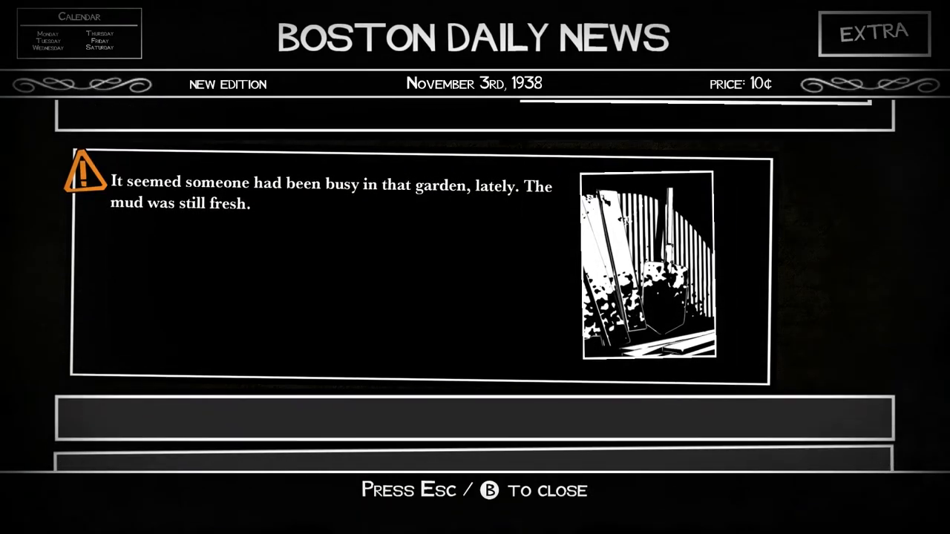
scroll(down, 3)
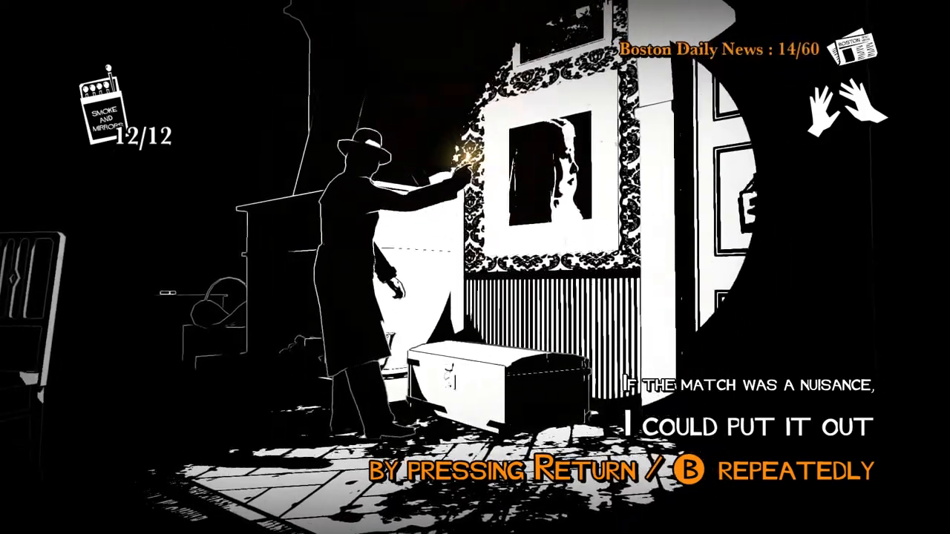
key(Return)
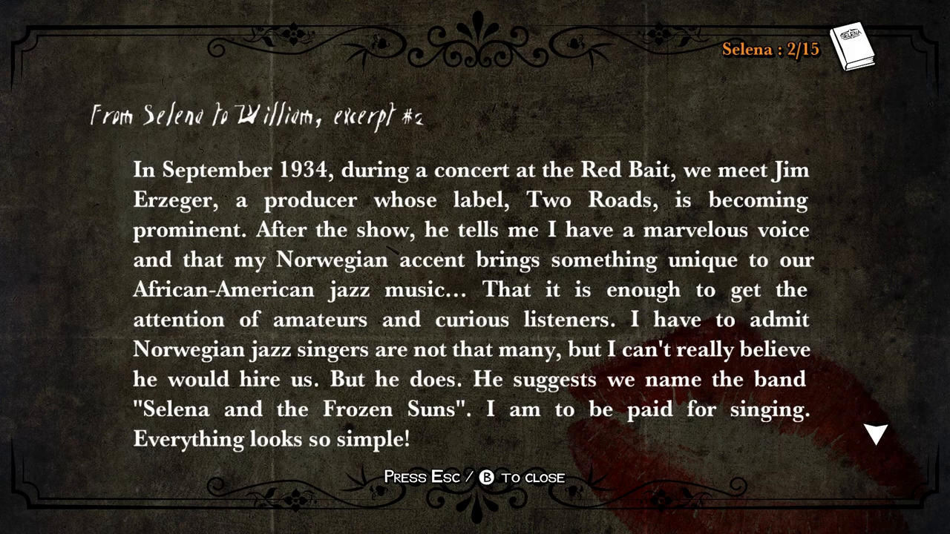
key(Escape)
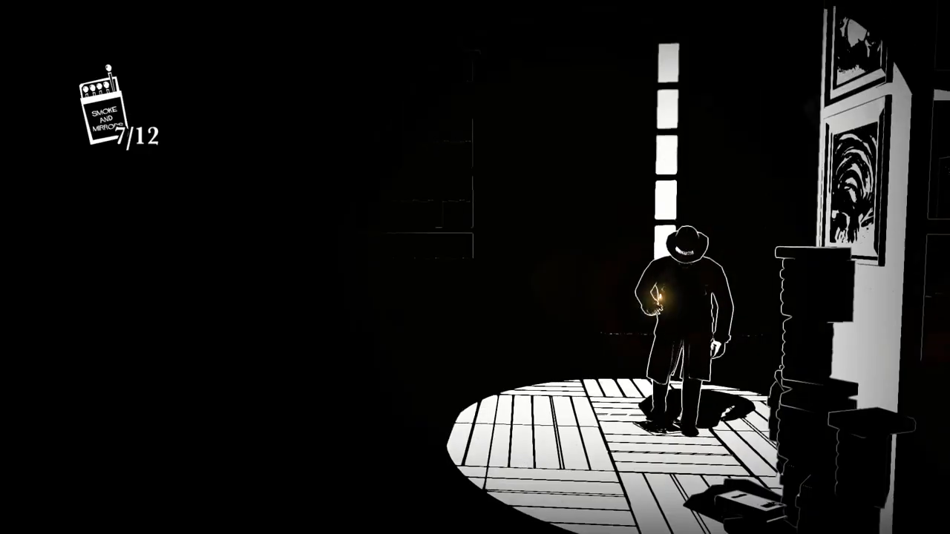